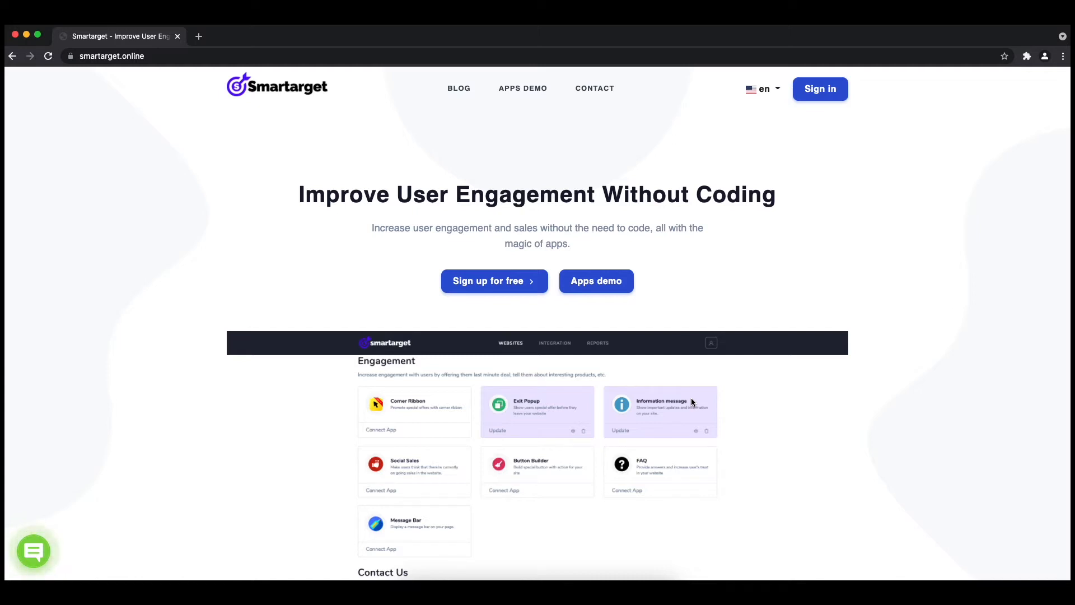
{"action": "mouse_move", "coordinate": [670, 305]}
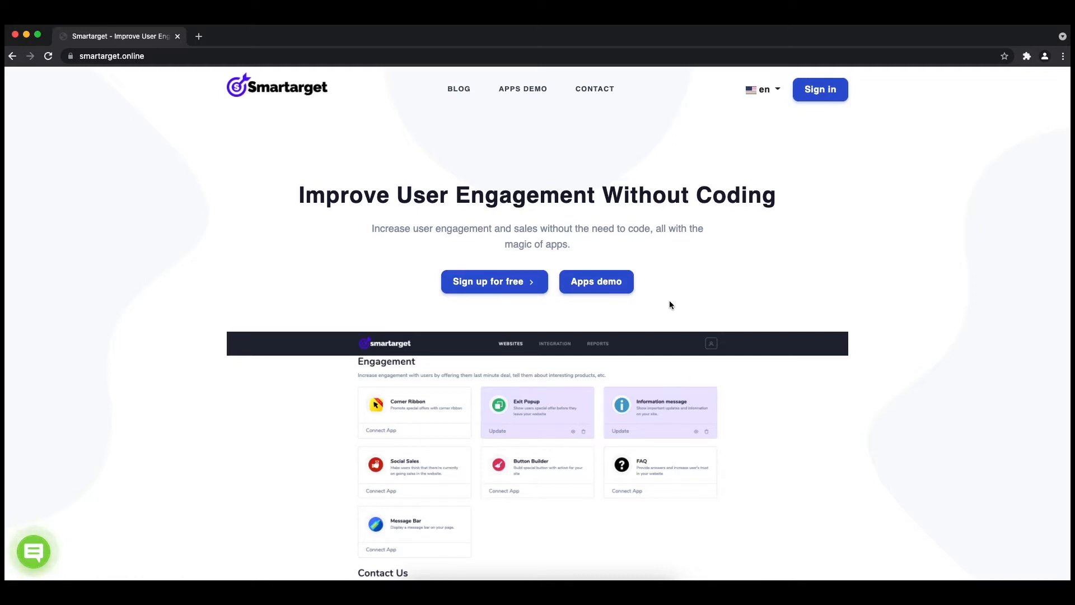
Load Line - Contact Us in the apps demo, with App behavior set to Open window
{"action": "left_click", "coordinate": [523, 88]}
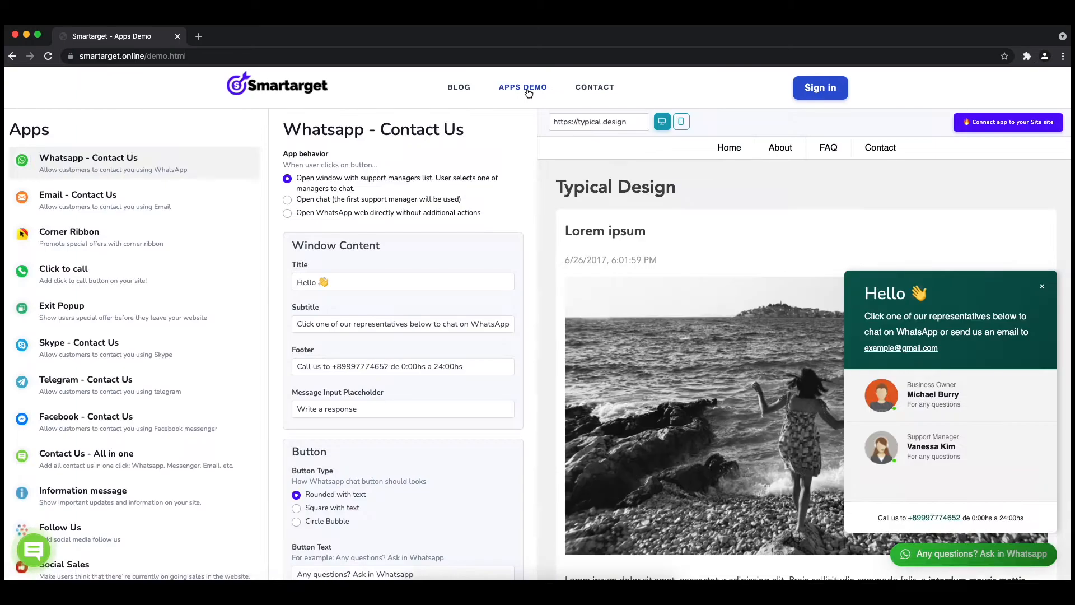
{"action": "scroll", "scroll_direction": "down", "scroll_amount": 3}
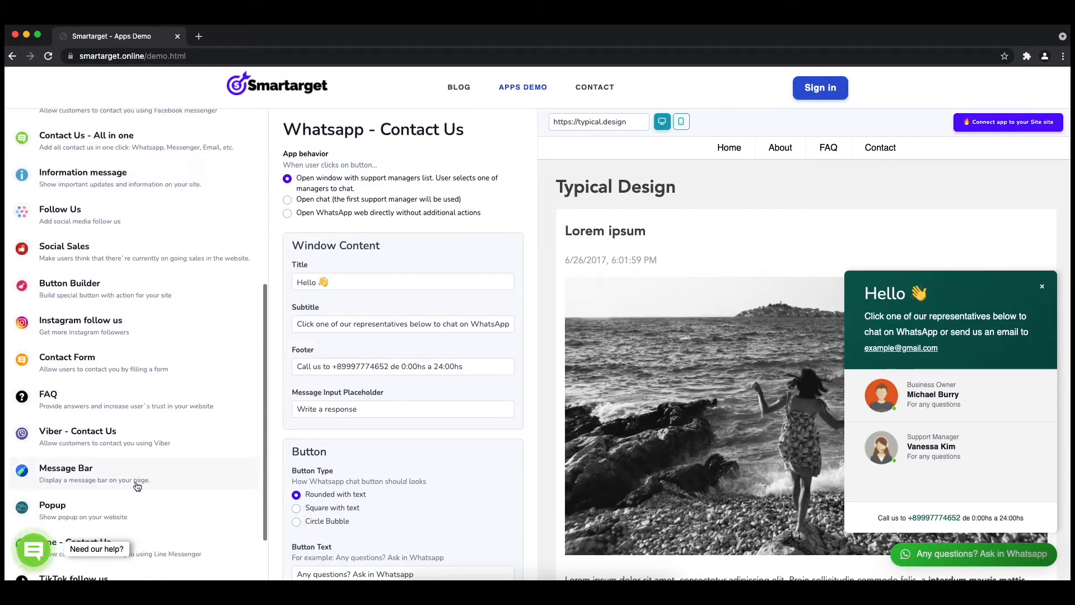
{"action": "left_click", "coordinate": [77, 476]}
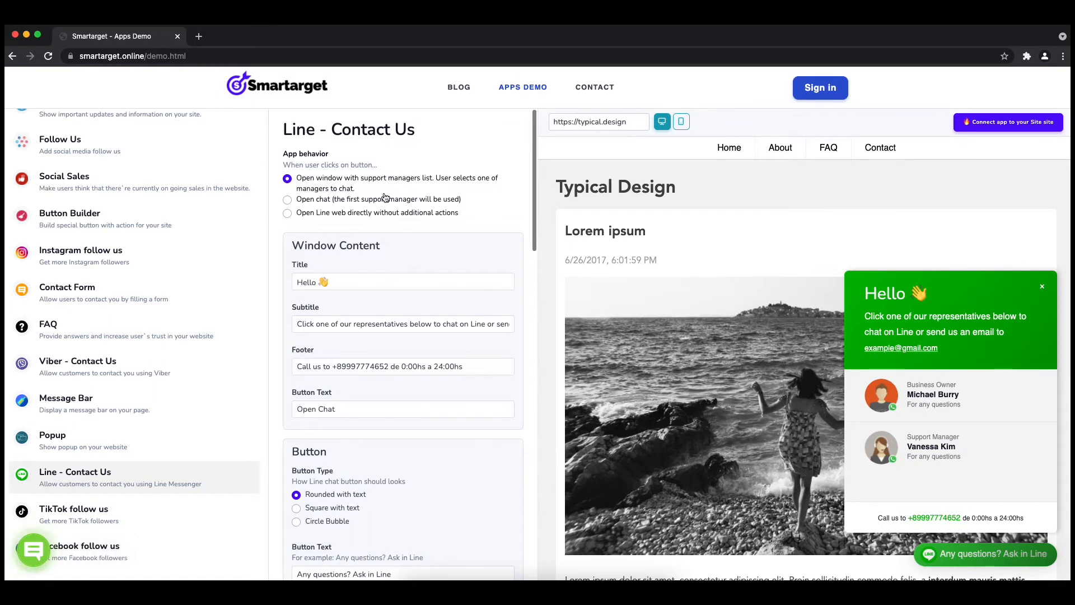
{"action": "left_click", "coordinate": [287, 213]}
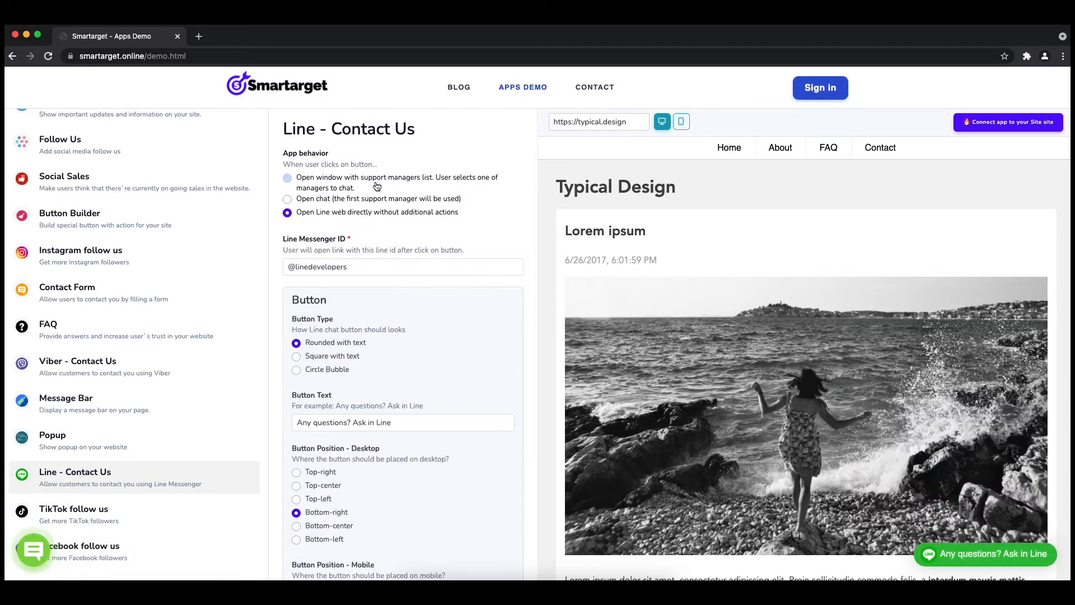
{"action": "left_click", "coordinate": [288, 178]}
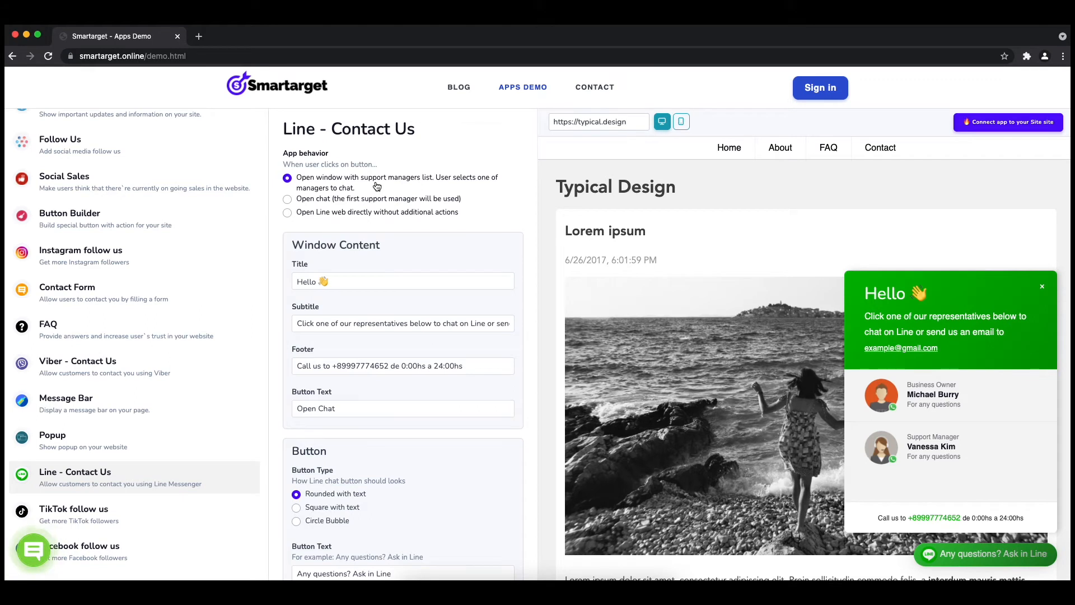
{"action": "mouse_move", "coordinate": [351, 387]}
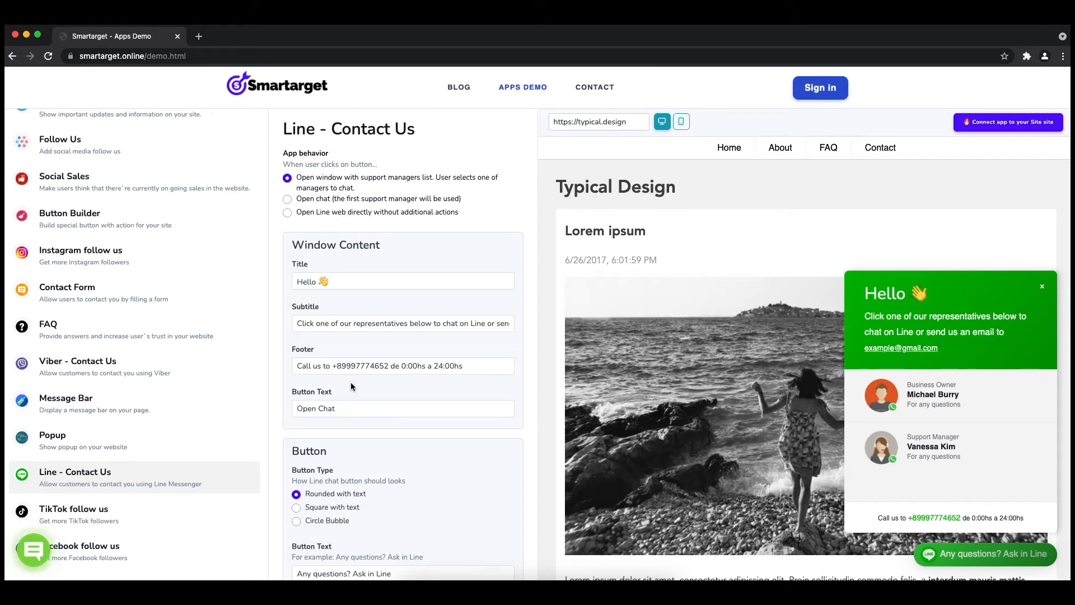
Set Button Position to Top-center for both Mobile and Desktop
{"action": "scroll", "scroll_direction": "down", "scroll_amount": 3}
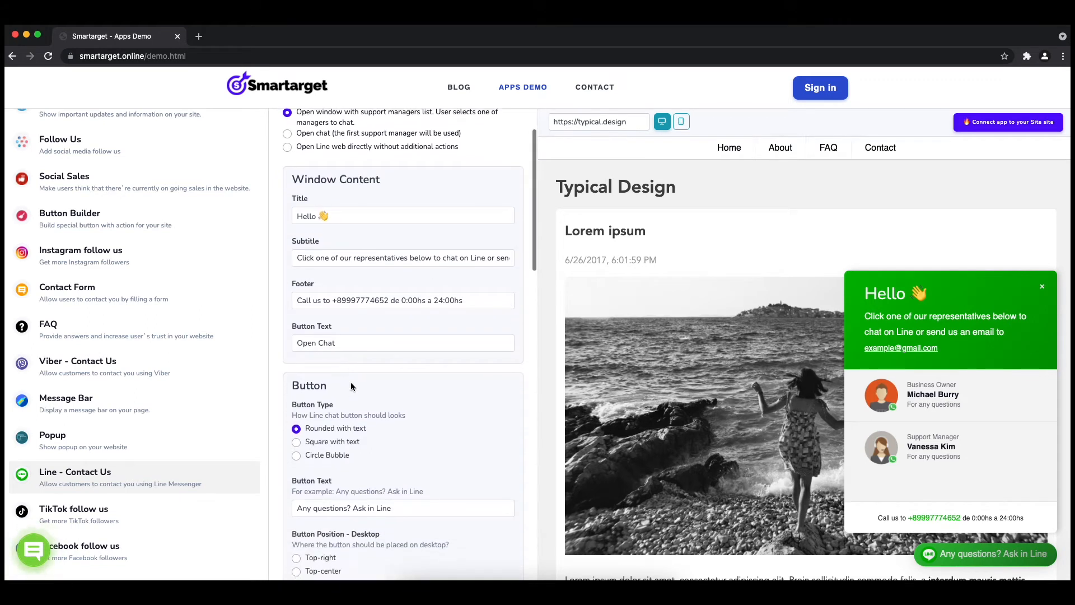
{"action": "scroll", "scroll_direction": "down", "scroll_amount": 3}
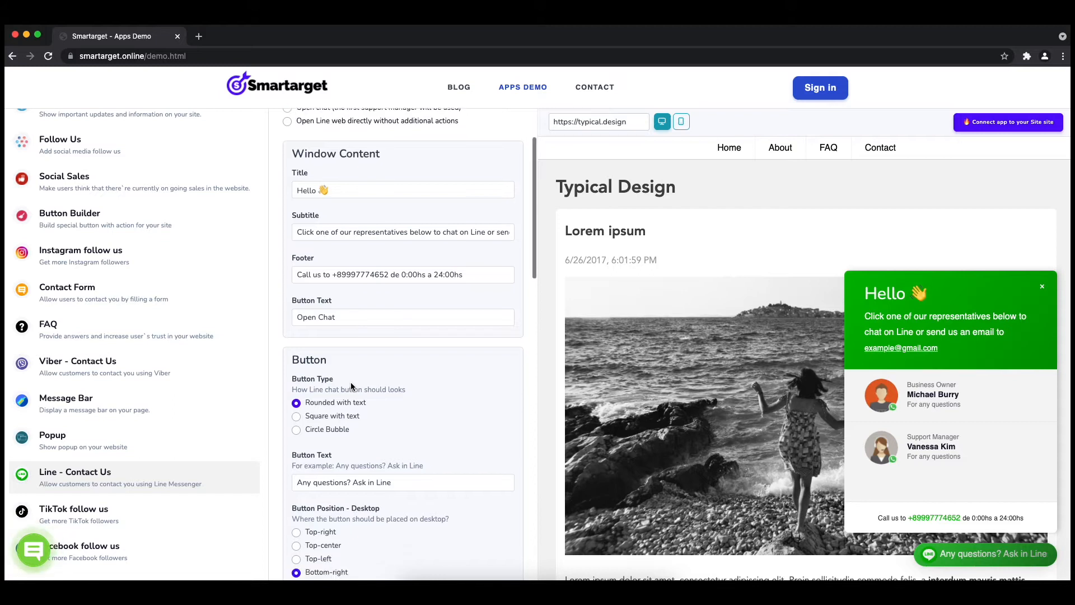
{"action": "scroll", "scroll_direction": "down", "scroll_amount": 3}
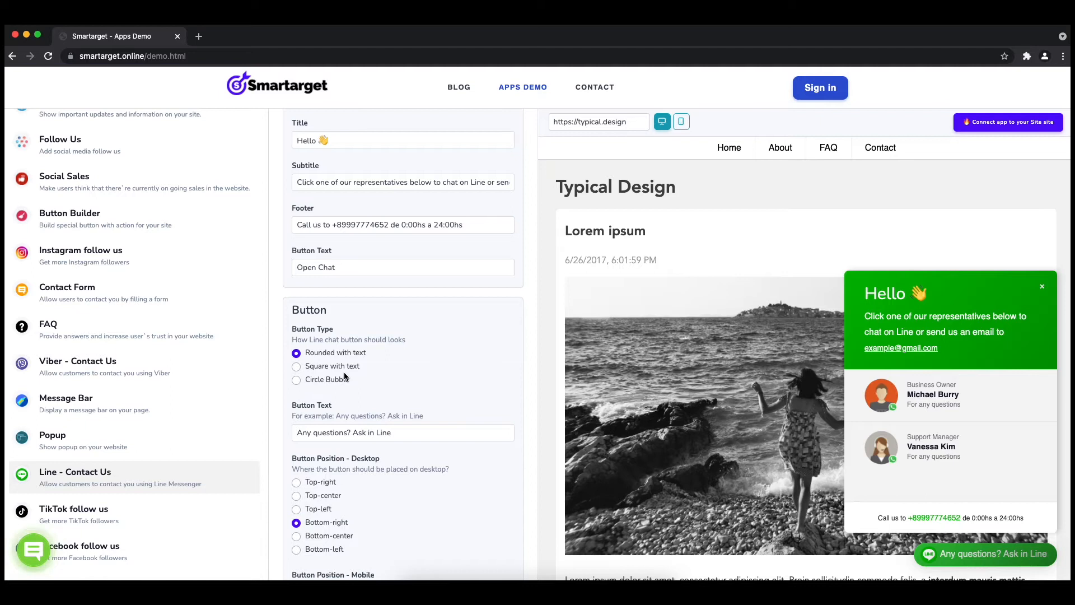
{"action": "scroll", "scroll_direction": "down", "scroll_amount": 3}
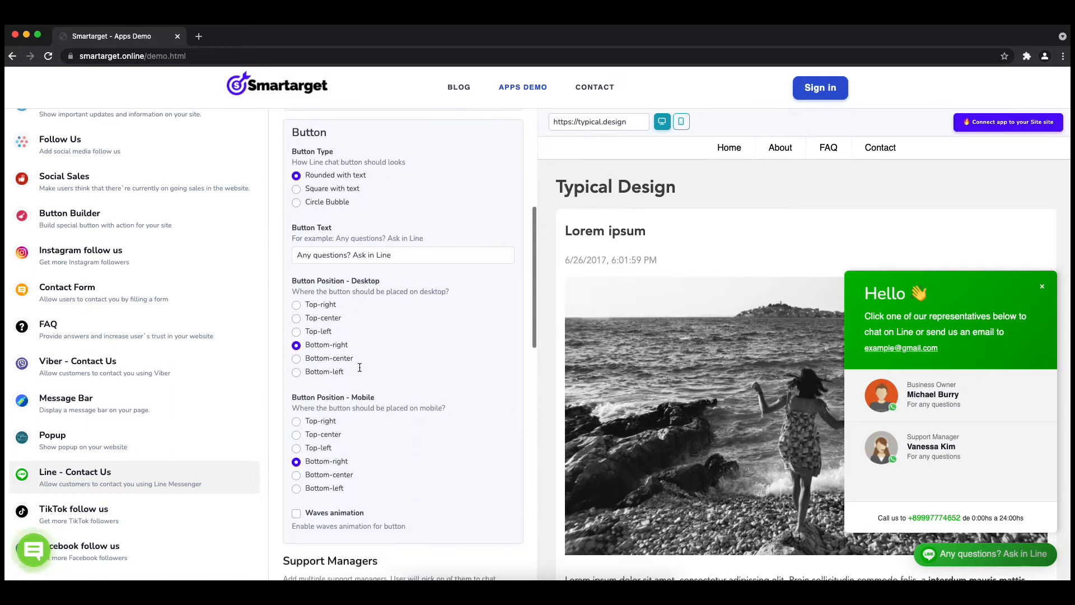
{"action": "scroll", "scroll_direction": "down", "scroll_amount": 3}
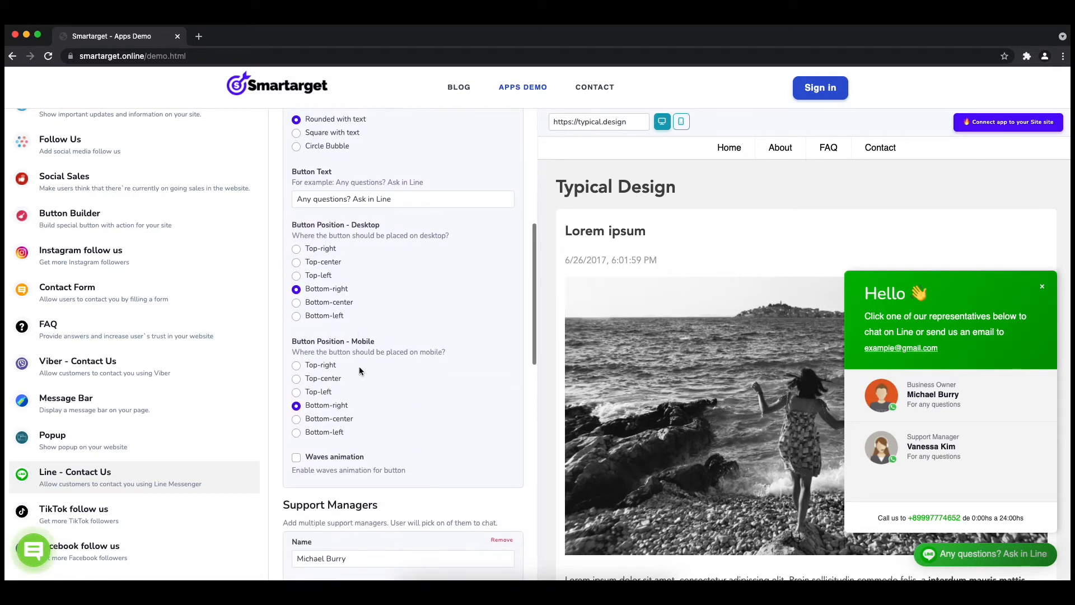
{"action": "left_click", "coordinate": [296, 391]}
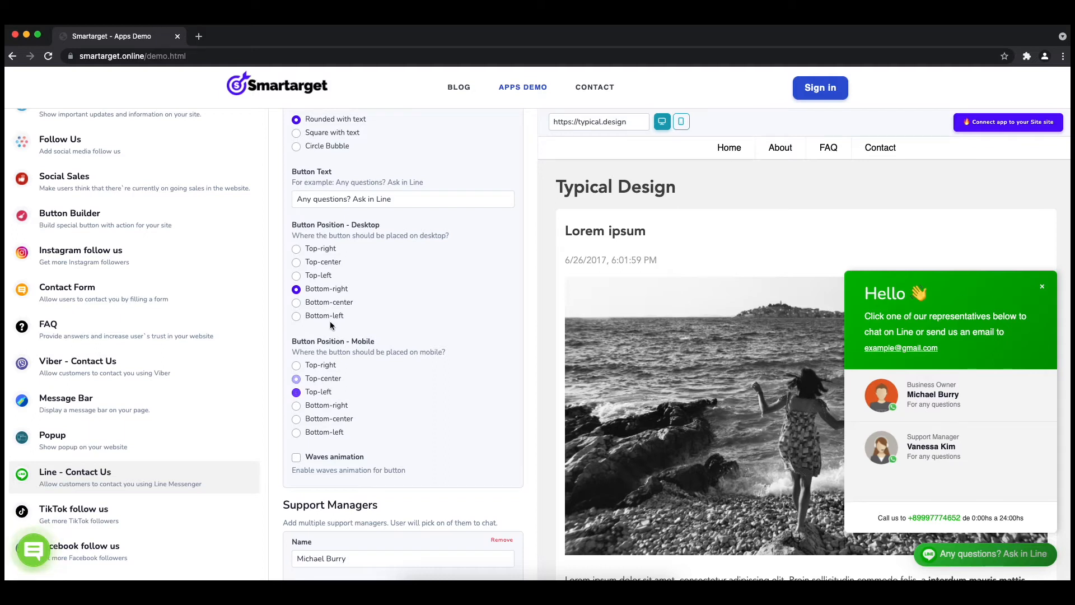
{"action": "left_click", "coordinate": [296, 262]}
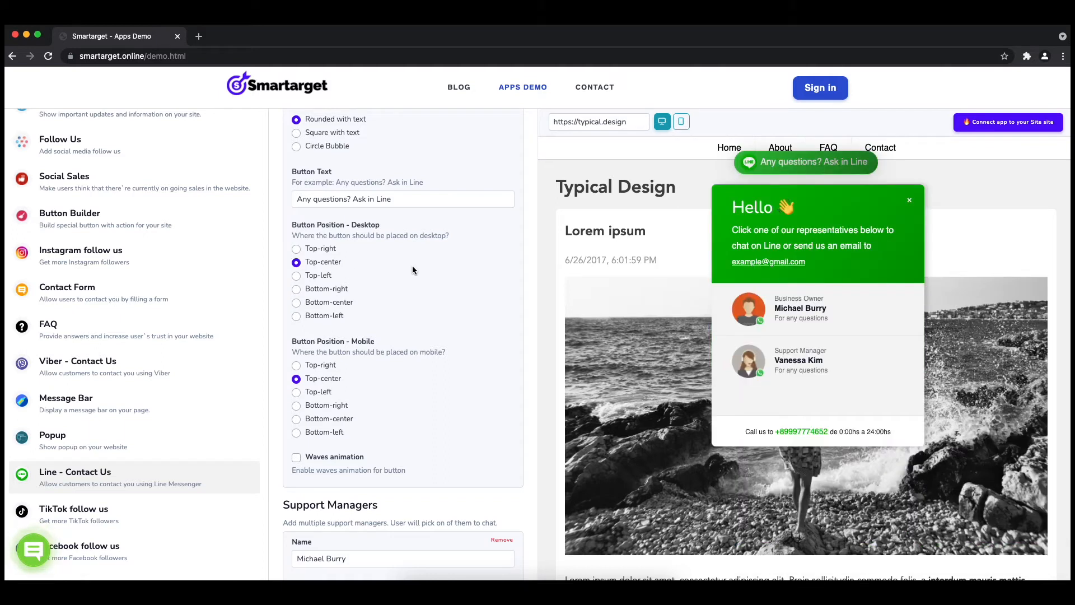
Start connecting the Line app to a website and continue to integration
{"action": "scroll", "scroll_direction": "down", "scroll_amount": 3}
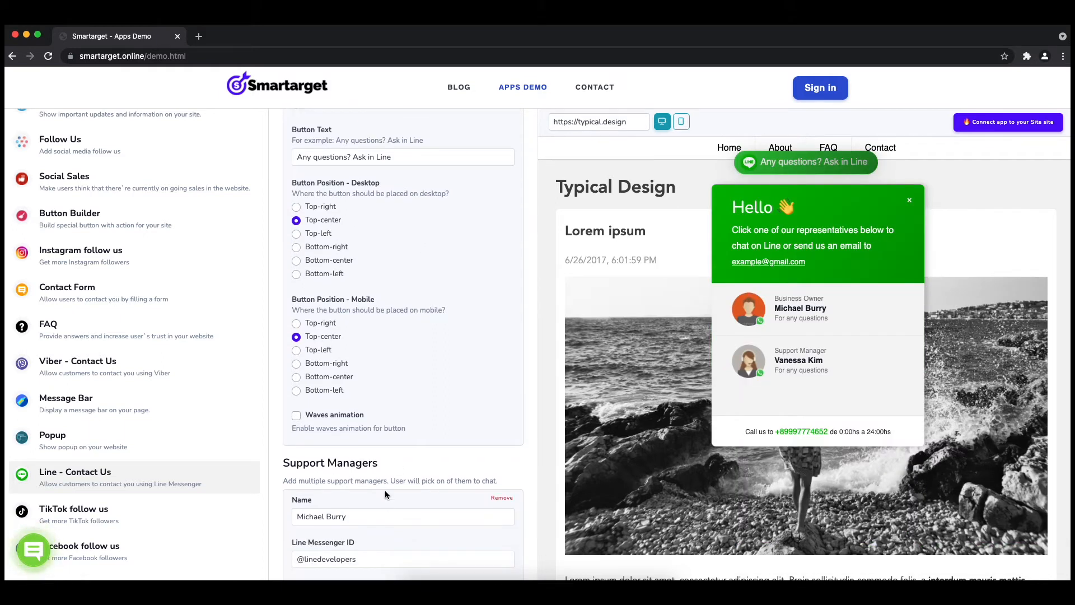
{"action": "scroll", "scroll_direction": "down", "scroll_amount": 3}
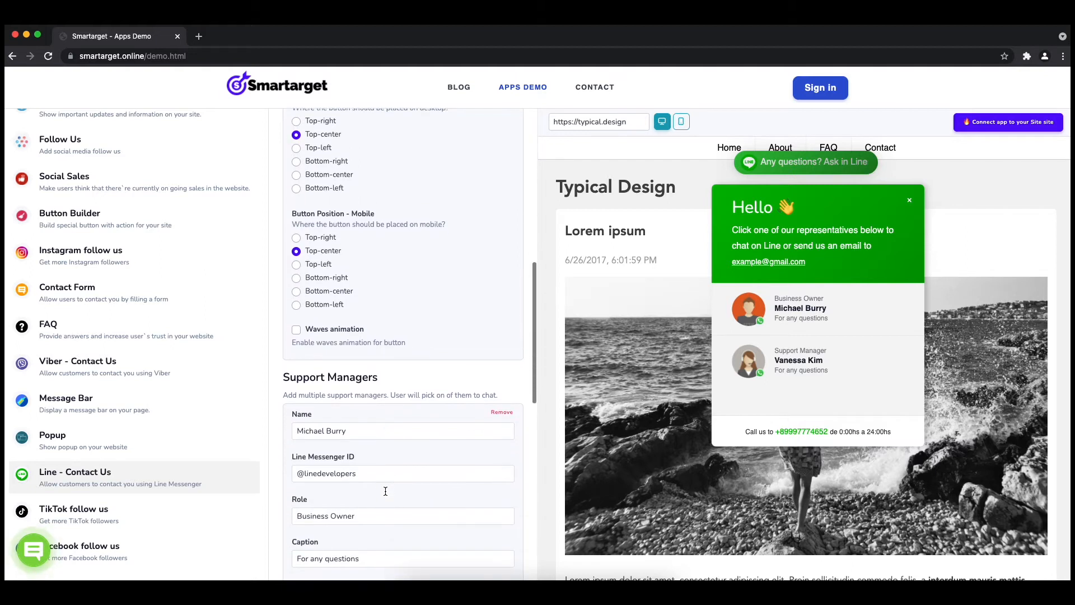
{"action": "scroll", "scroll_direction": "down", "scroll_amount": 3}
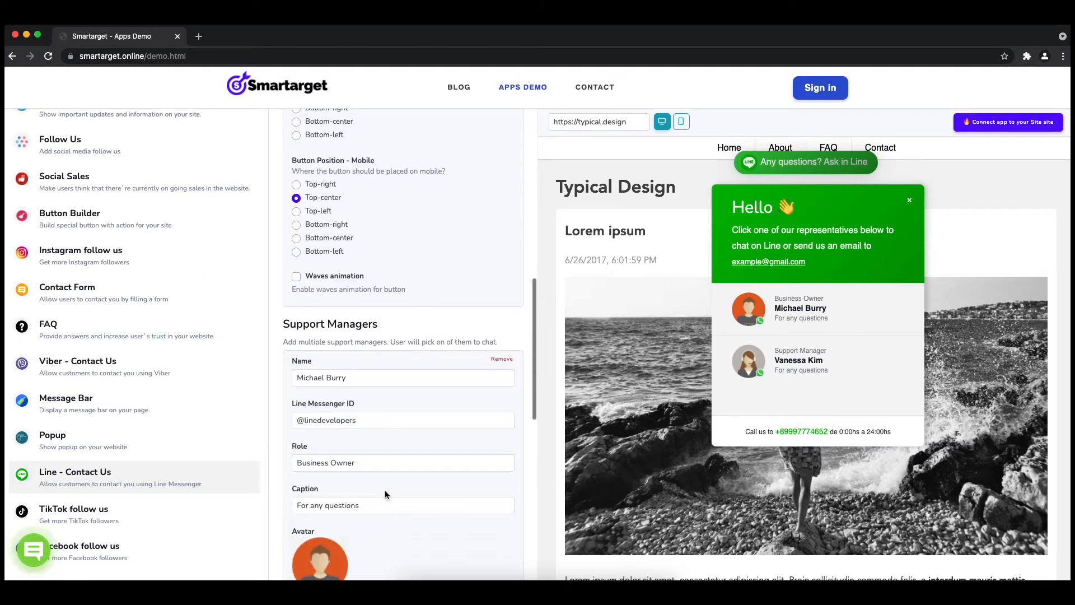
{"action": "scroll", "scroll_direction": "down", "scroll_amount": 3}
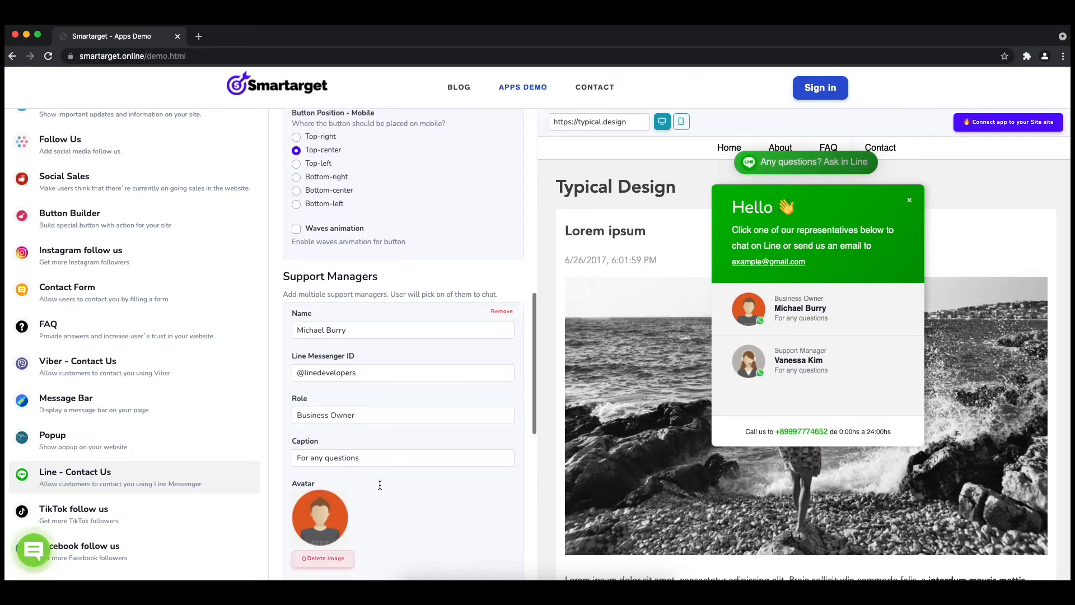
{"action": "scroll", "scroll_direction": "down", "scroll_amount": 3}
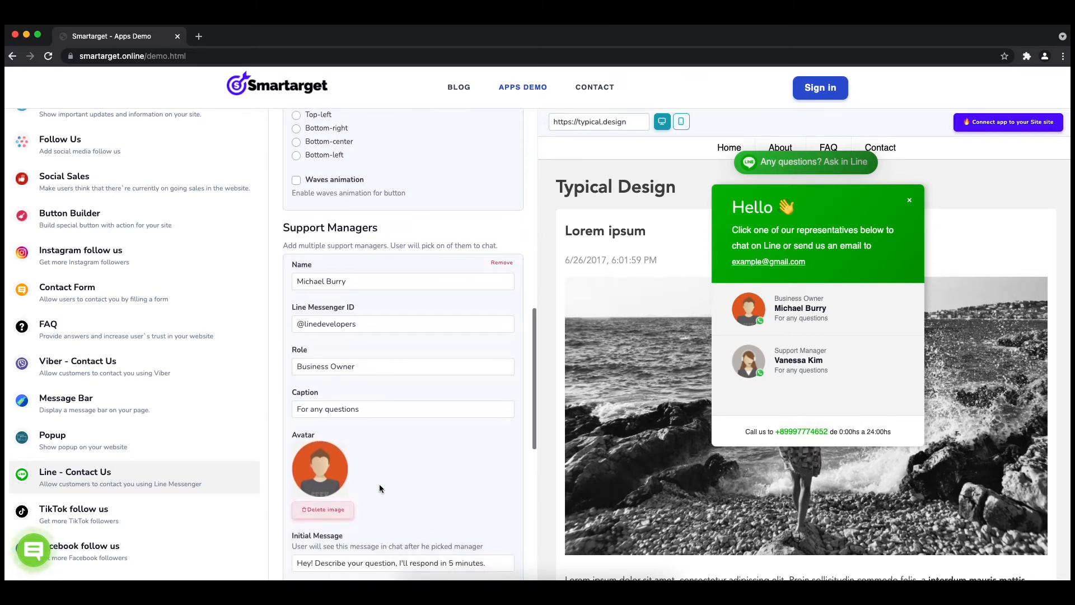
{"action": "scroll", "scroll_direction": "down", "scroll_amount": 3}
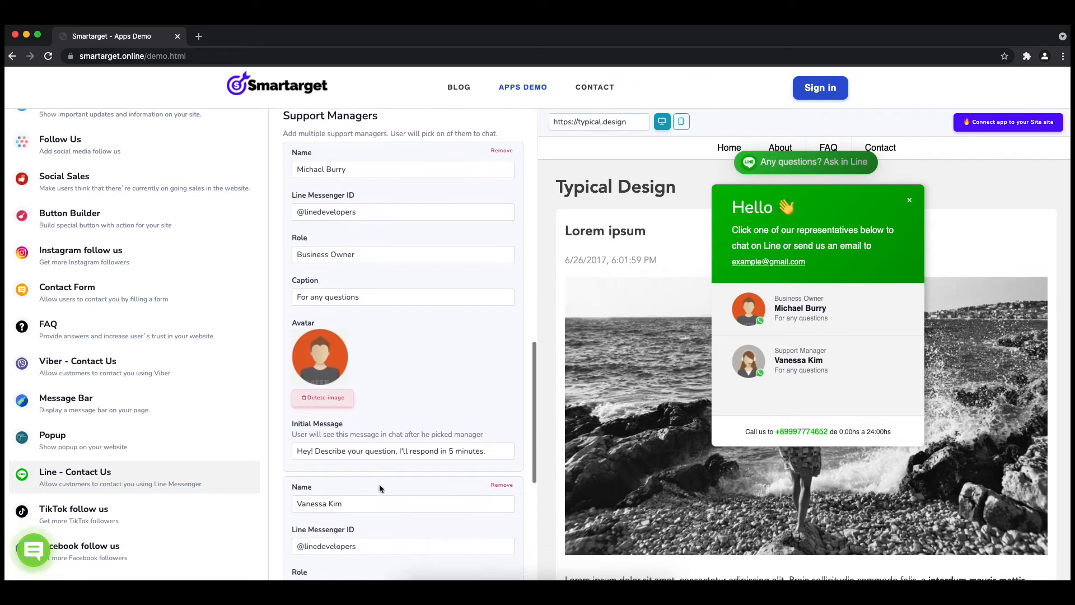
{"action": "scroll", "scroll_direction": "down", "scroll_amount": 3}
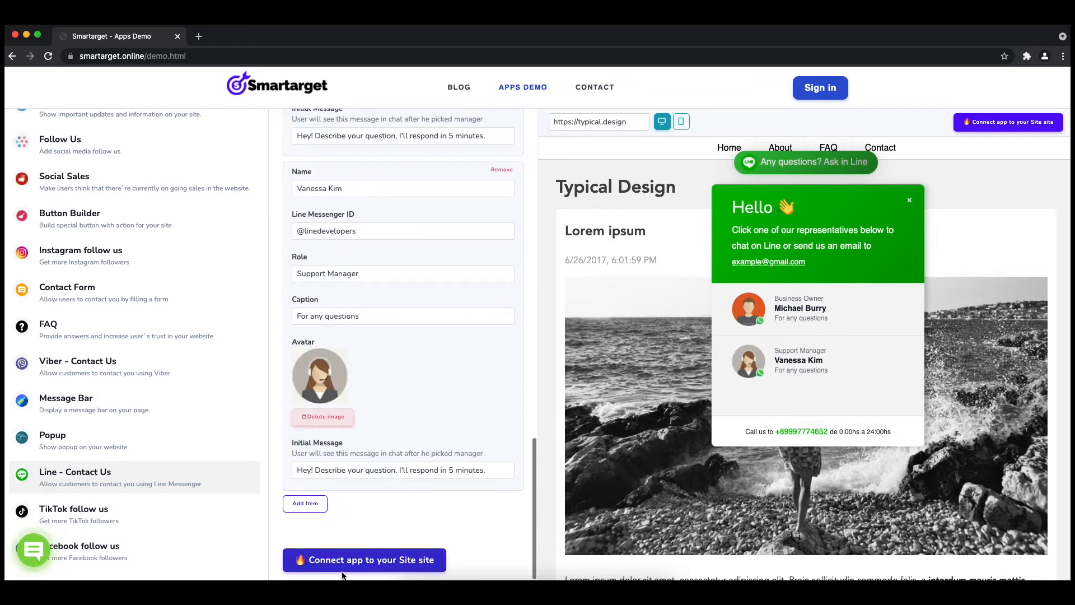
{"action": "left_click", "coordinate": [364, 560]}
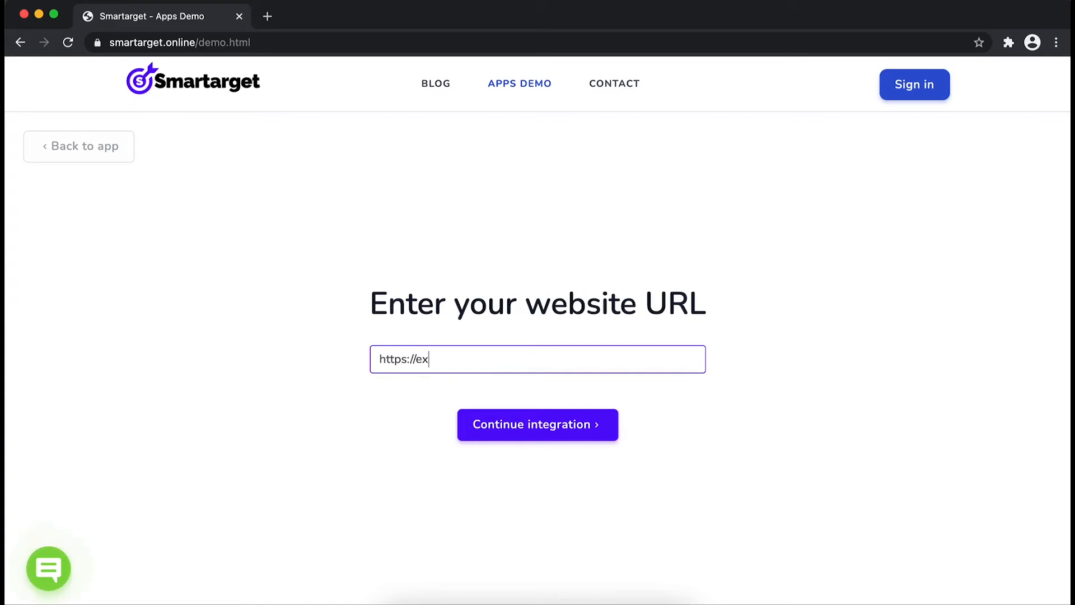
{"action": "left_click", "coordinate": [537, 424]}
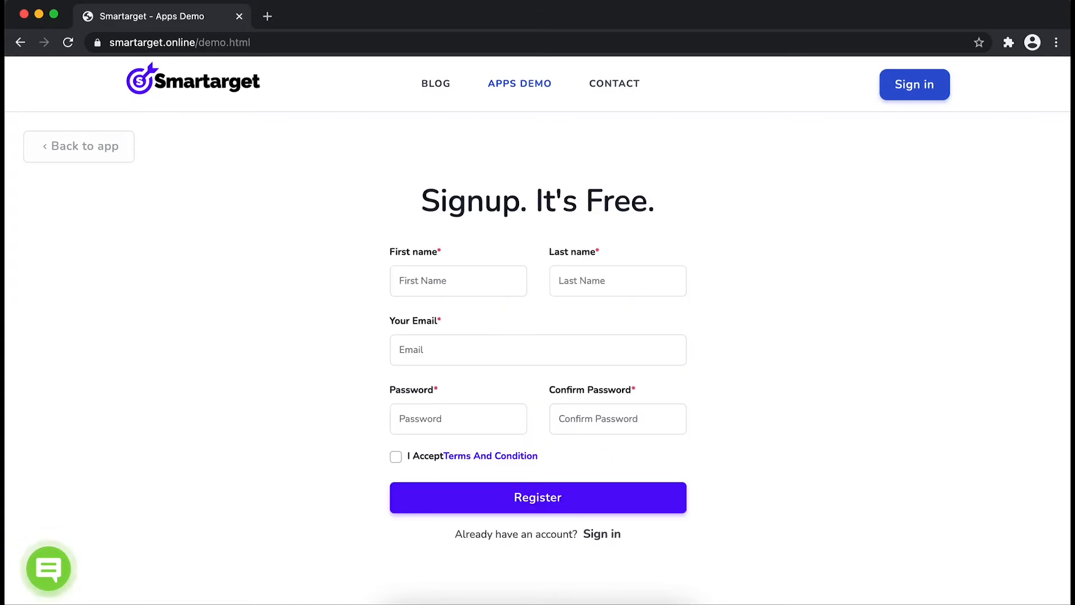
Fill in the signup name and password, accept the terms, and register the account
{"action": "type", "text": "J"}
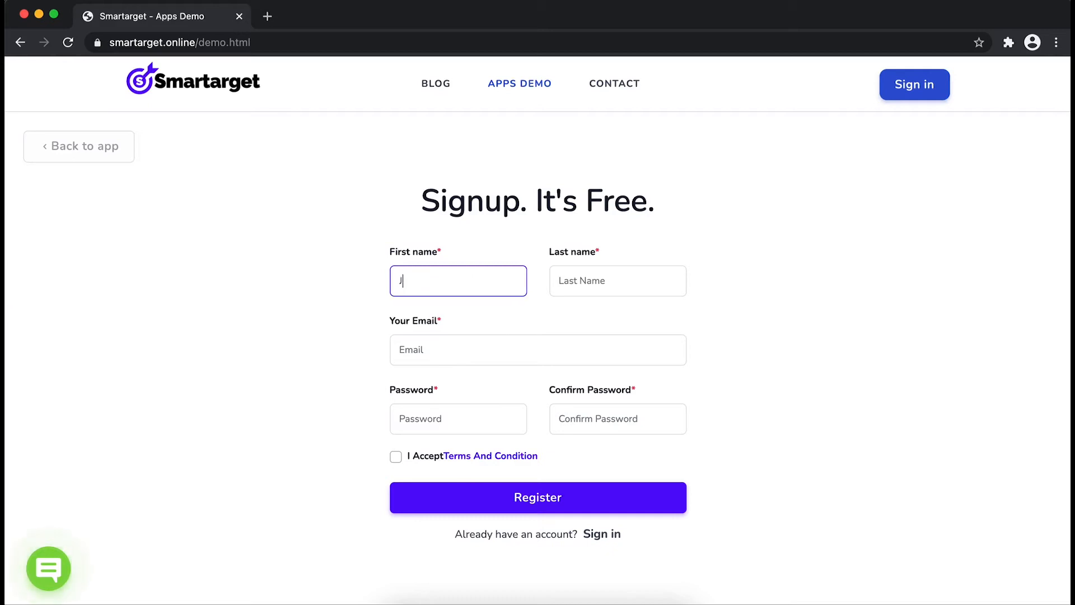
{"action": "type", "text": "ohn"}
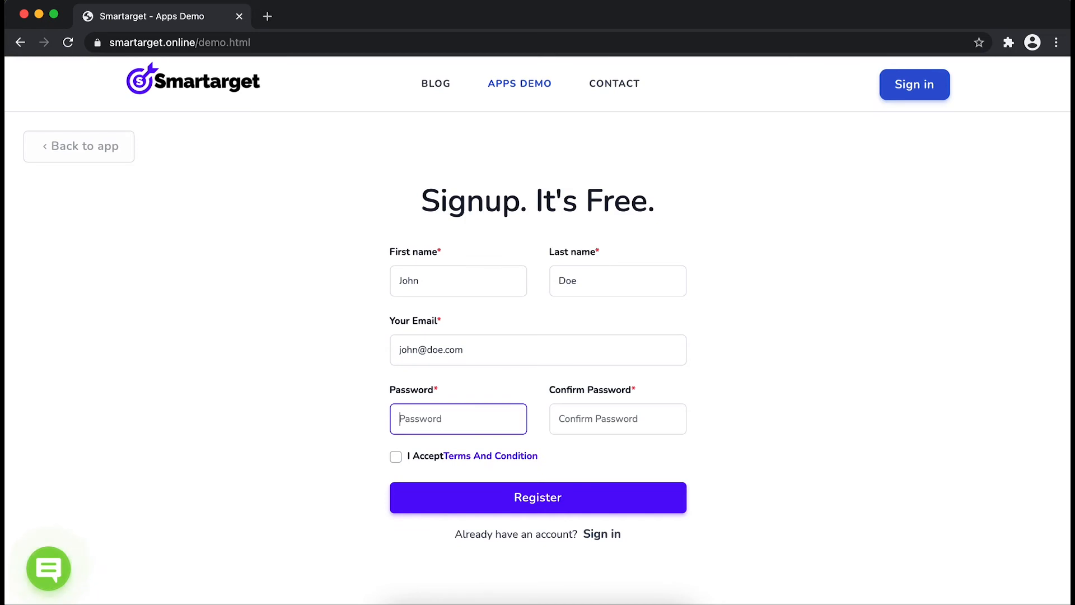
{"action": "type", "text": "password"}
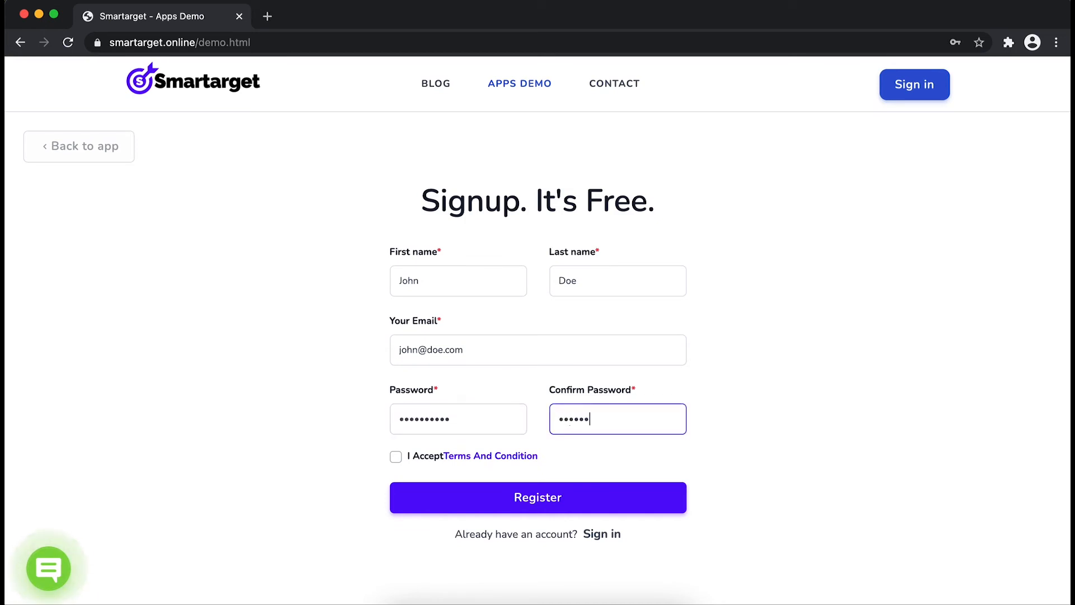
{"action": "left_click", "coordinate": [396, 457]}
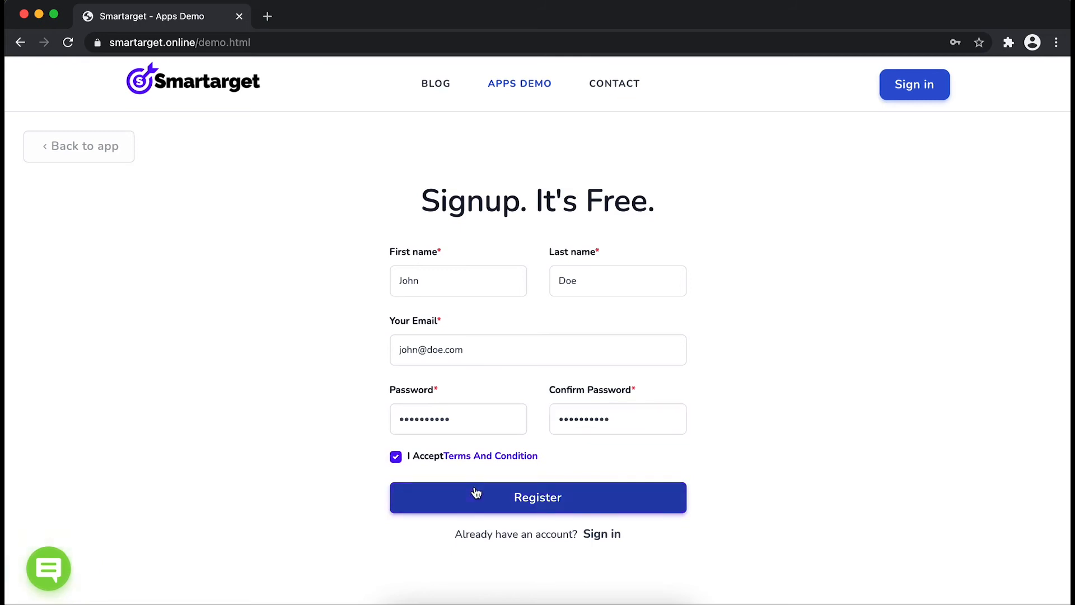
{"action": "left_click", "coordinate": [537, 497]}
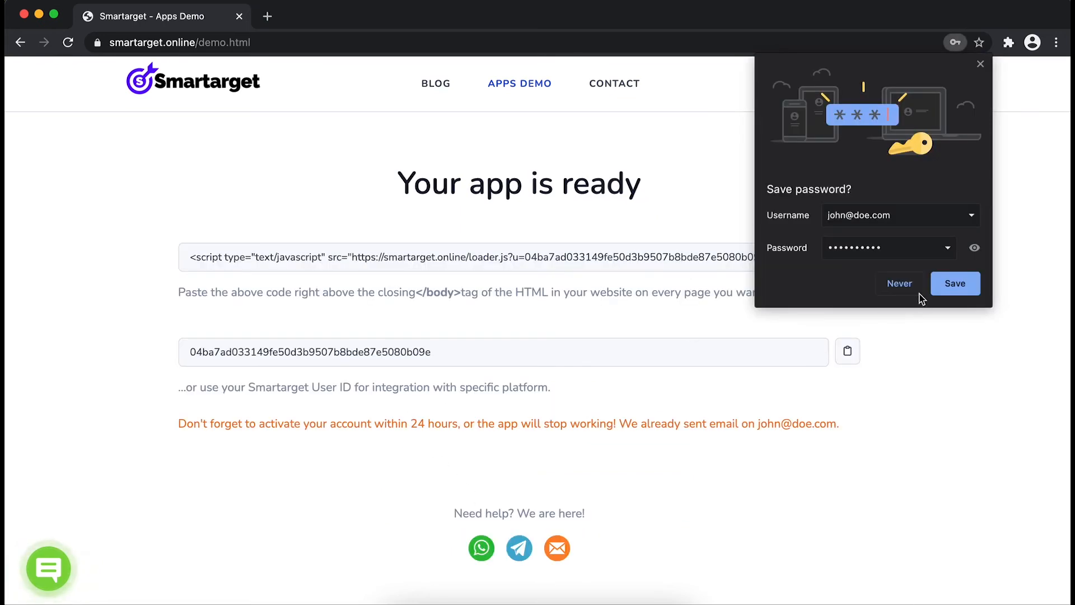
Decline saving the password, copy the embed script, and highlight </body> in the instructions
{"action": "left_click", "coordinate": [899, 283]}
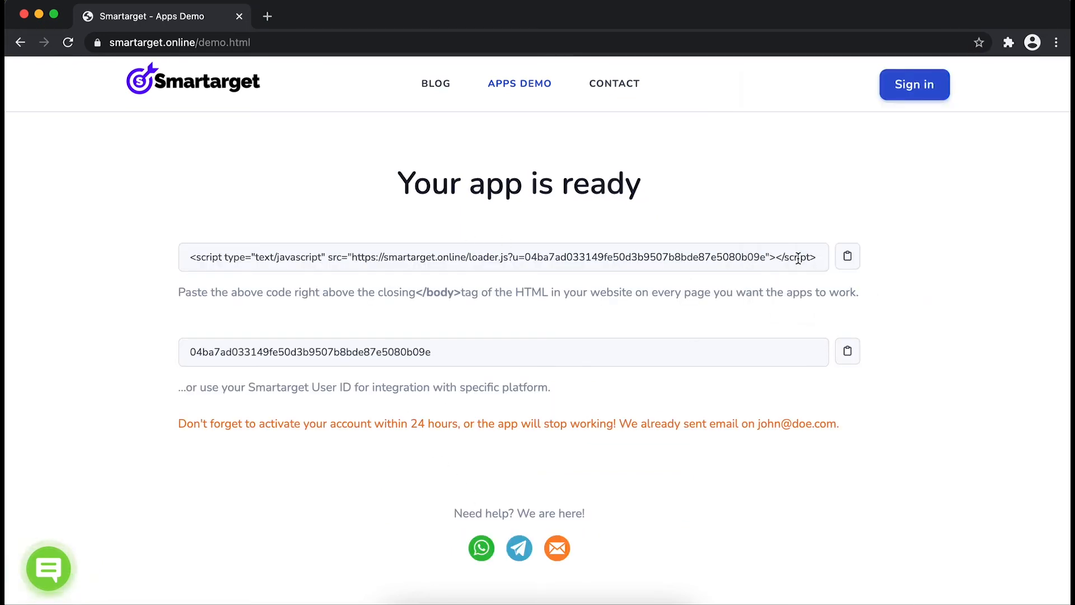
{"action": "left_click", "coordinate": [847, 256]}
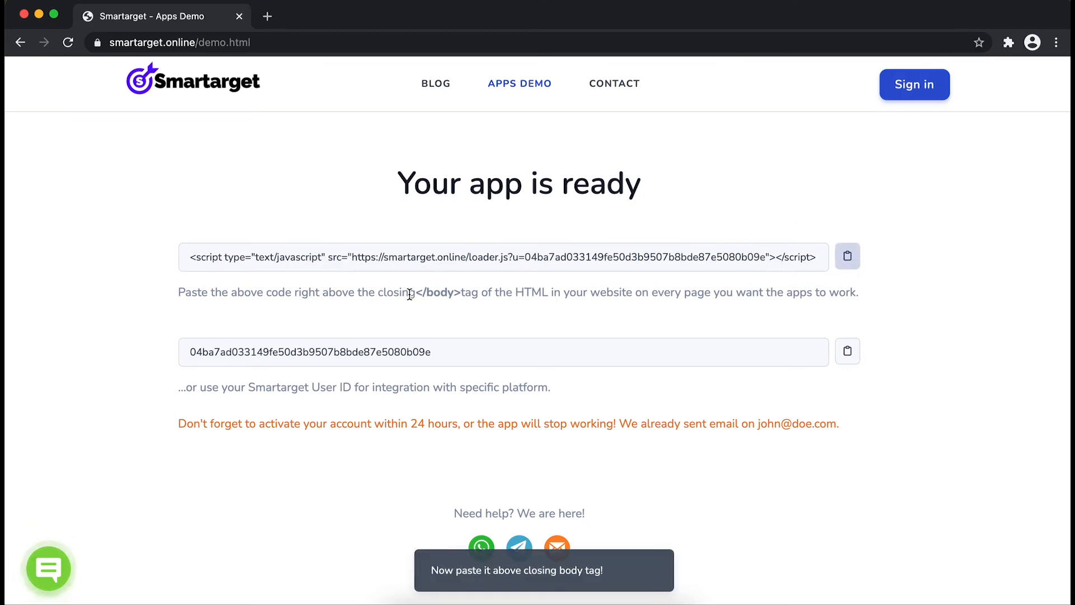
{"action": "double_click", "coordinate": [436, 292]}
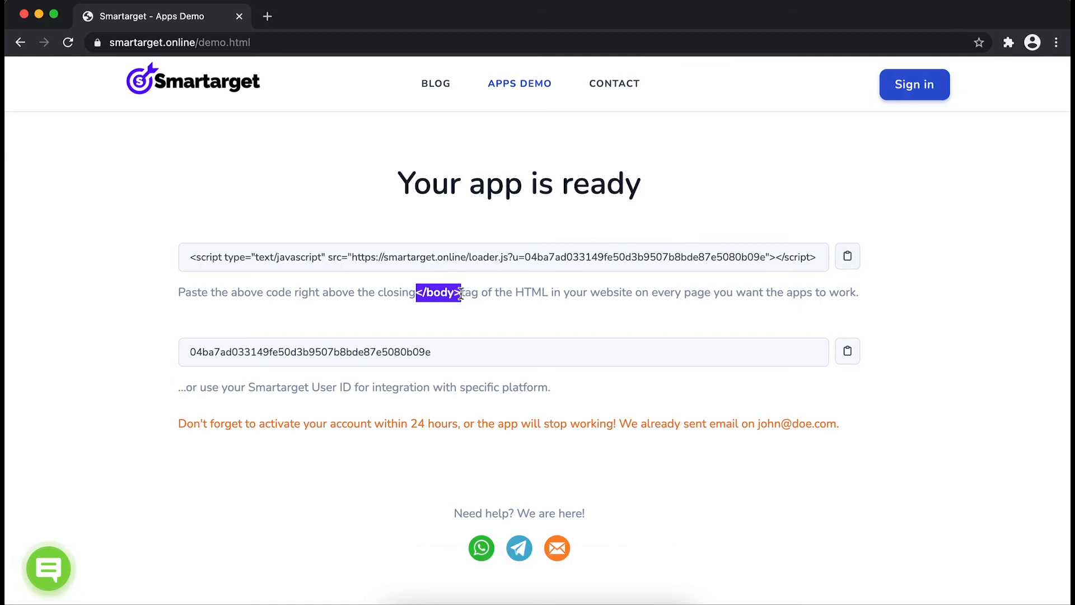